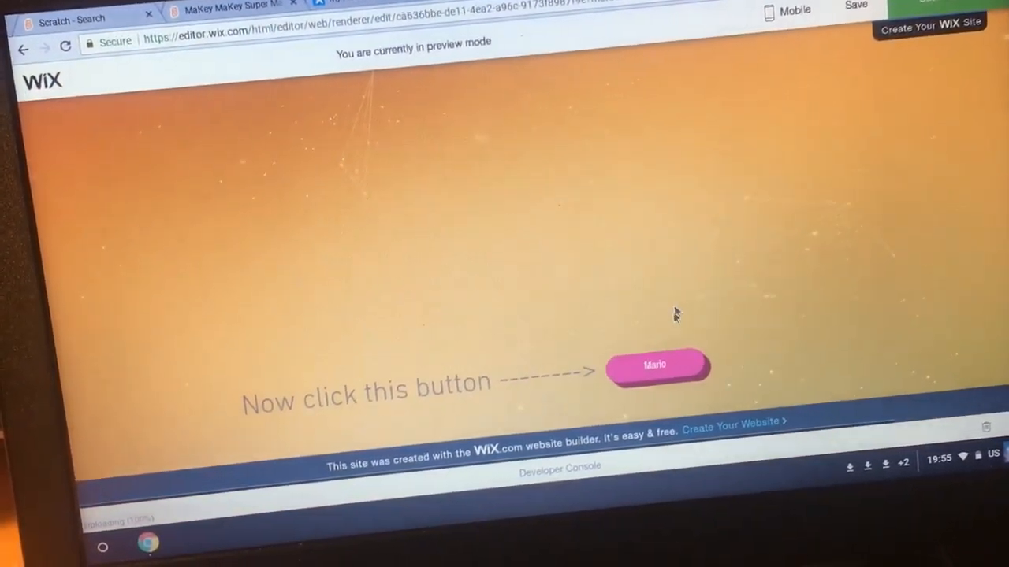
Step: Use the Mario button in the preview to launch the MaKey MaKey Super Mario Bros Scratch project
{"action": "left_click", "coordinate": [654, 364]}
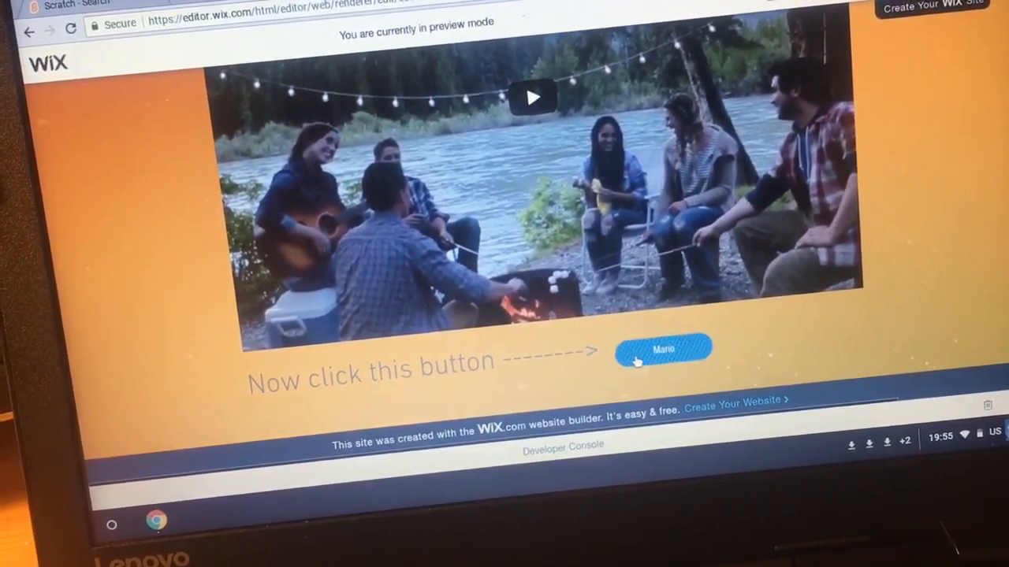
{"action": "left_click", "coordinate": [662, 348]}
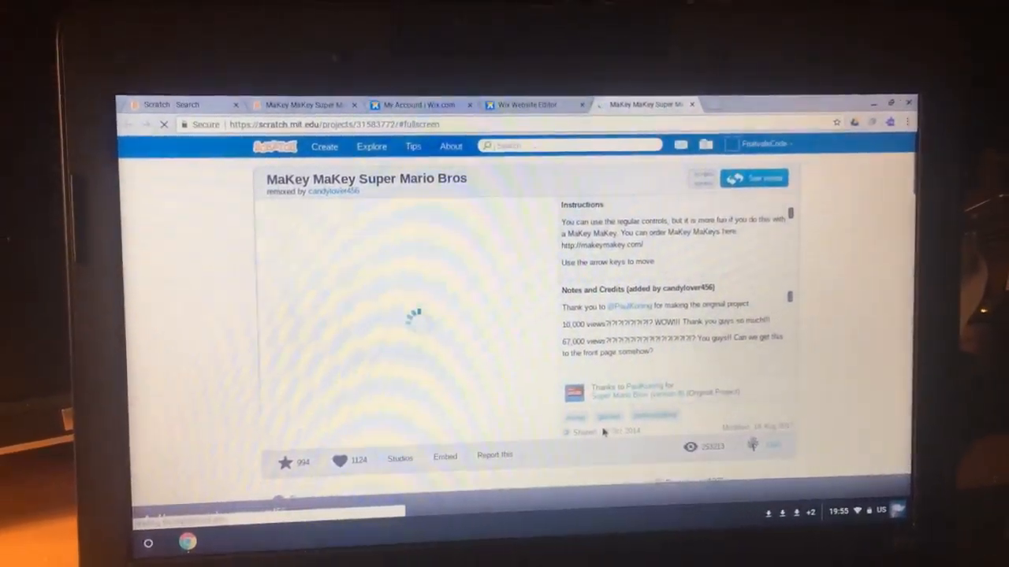